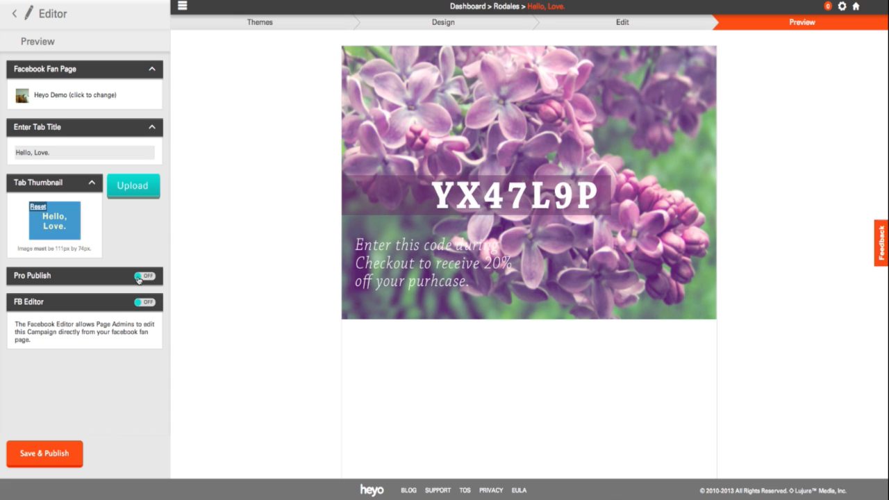
# Switch Pro Publish from OFF to ON for the Hello, Love. campaign.
pyautogui.click(144, 276)
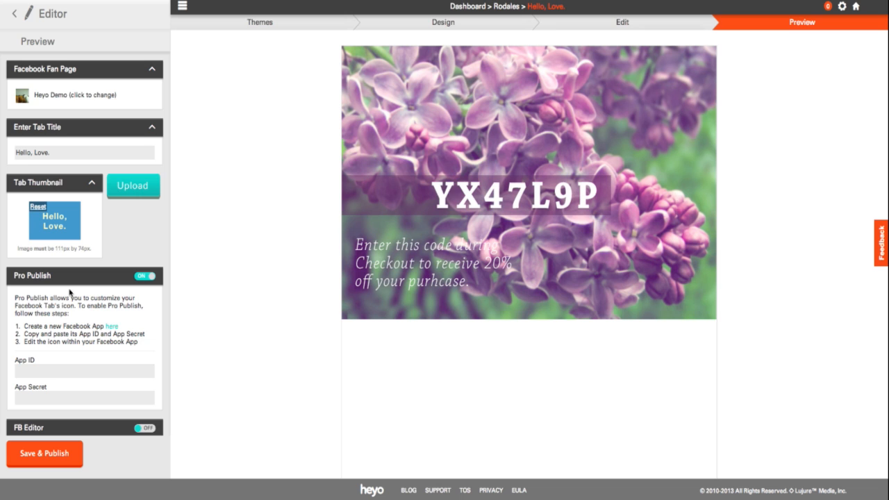
pyautogui.moveTo(113, 326)
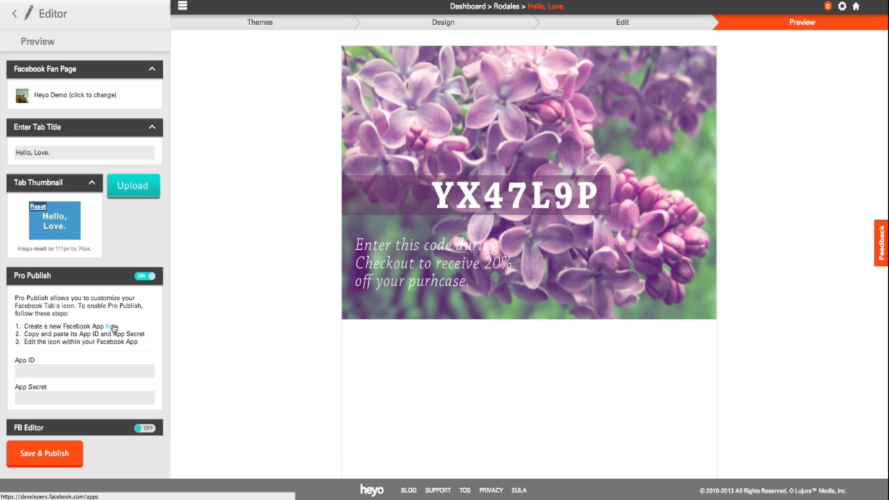
# Register as a Facebook developer, accepting the platform and privacy policies.
pyautogui.click(113, 326)
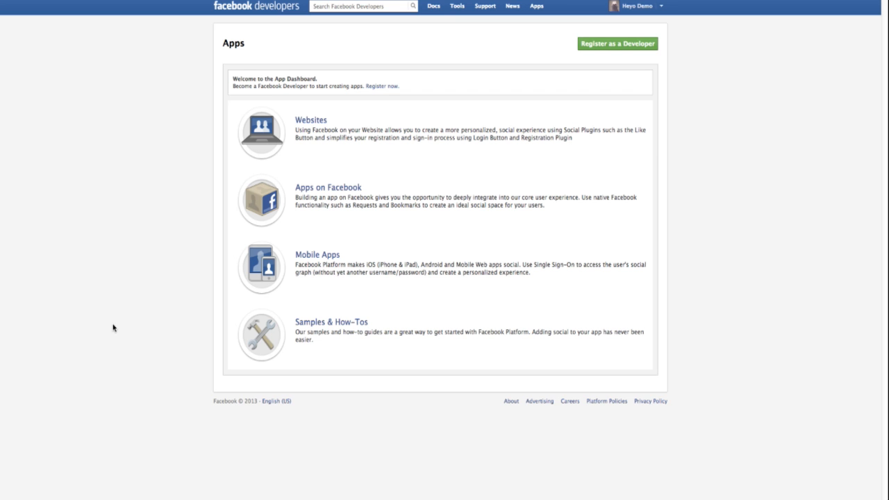
pyautogui.moveTo(595, 4)
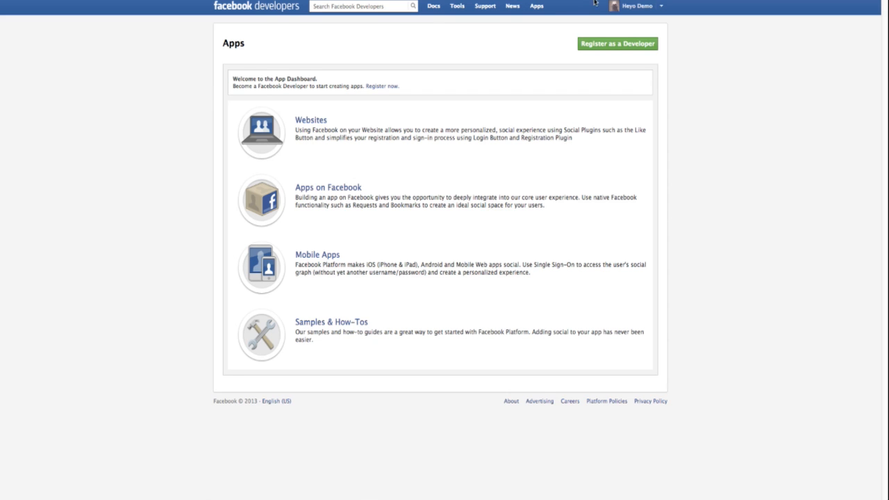
pyautogui.moveTo(617, 44)
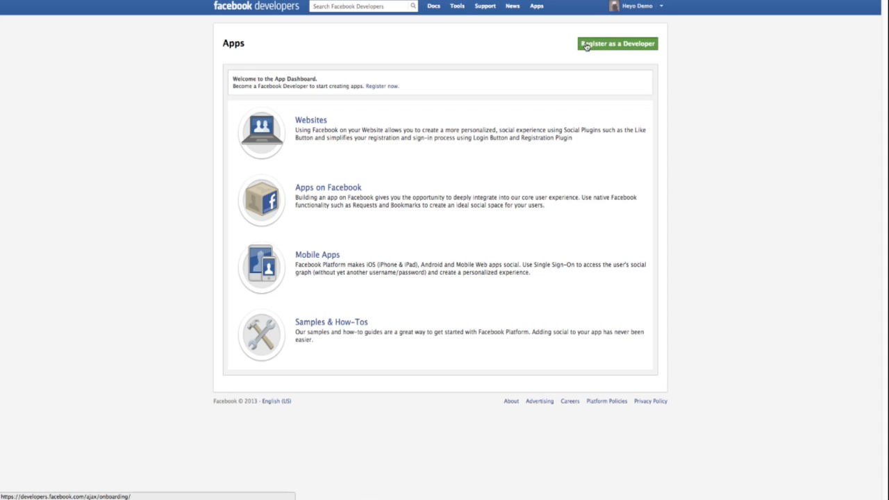
pyautogui.click(616, 43)
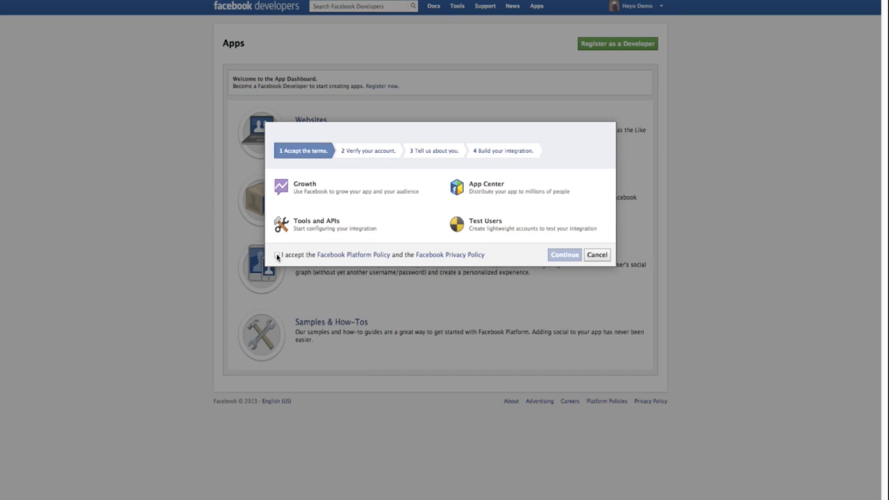
pyautogui.click(564, 254)
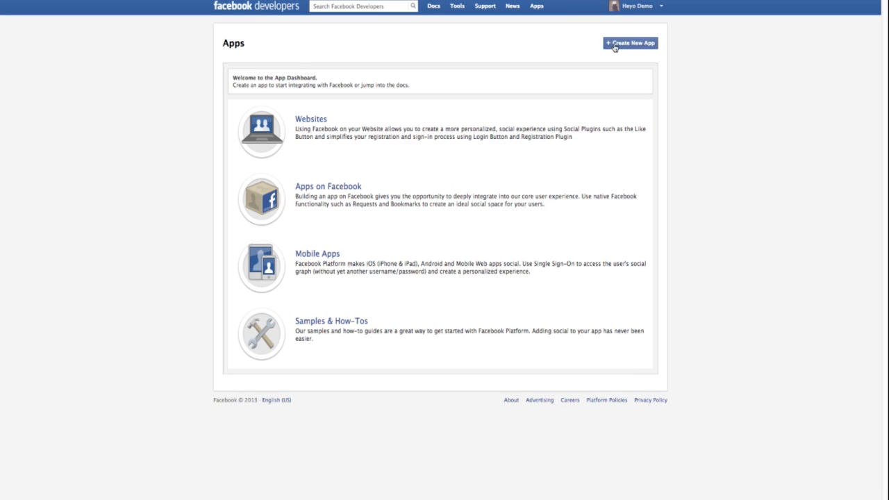
# Create the Facebook app 'Hello, Love.' and enter its App ID in Heyo.
pyautogui.click(629, 43)
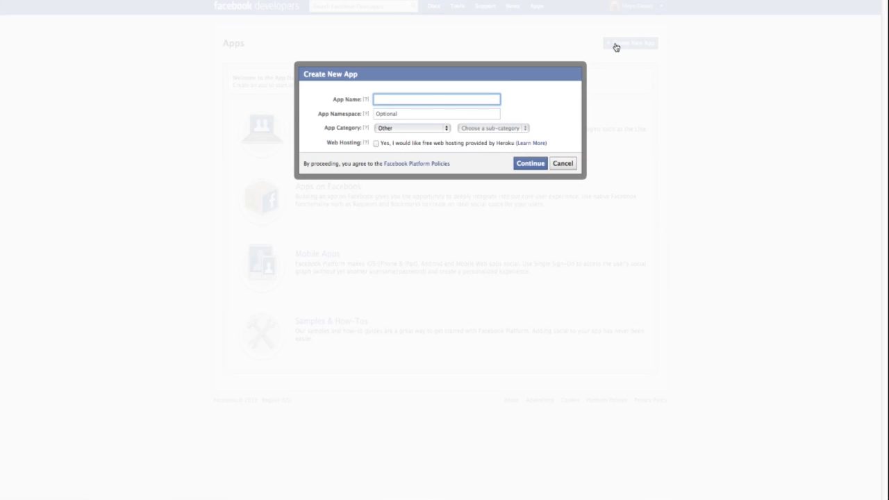
pyautogui.write('Hello, Love.')
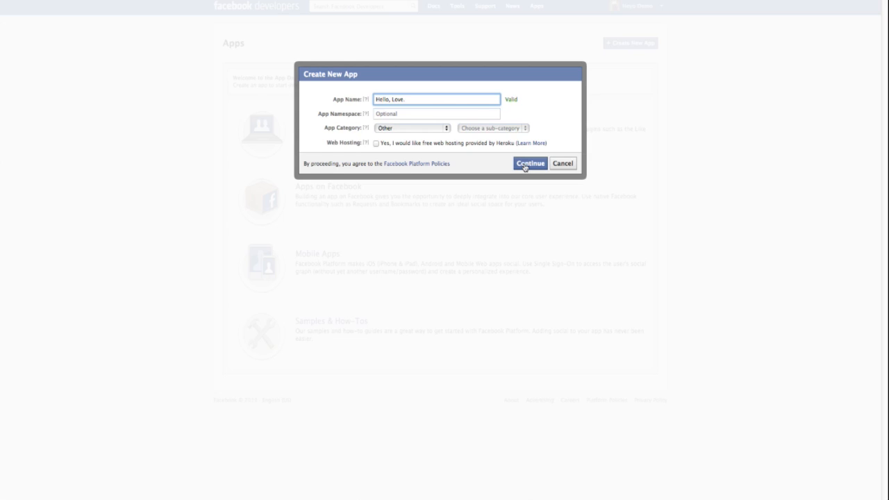
pyautogui.click(530, 163)
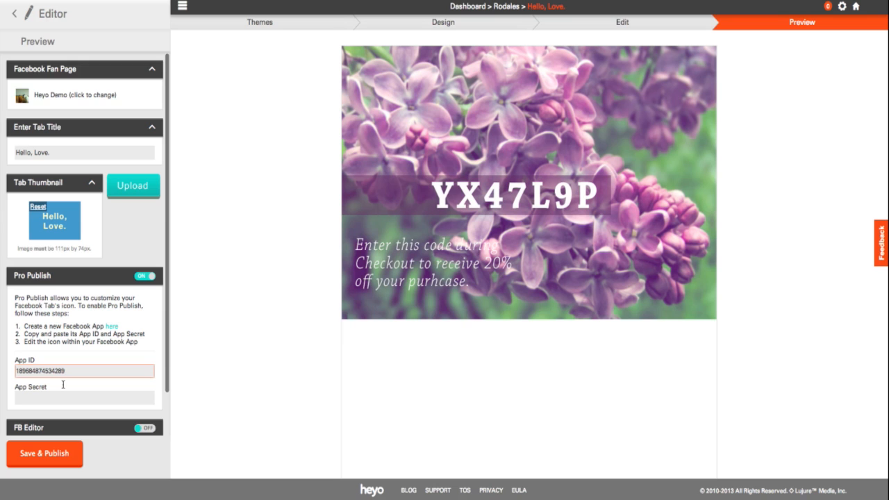
pyautogui.click(84, 397)
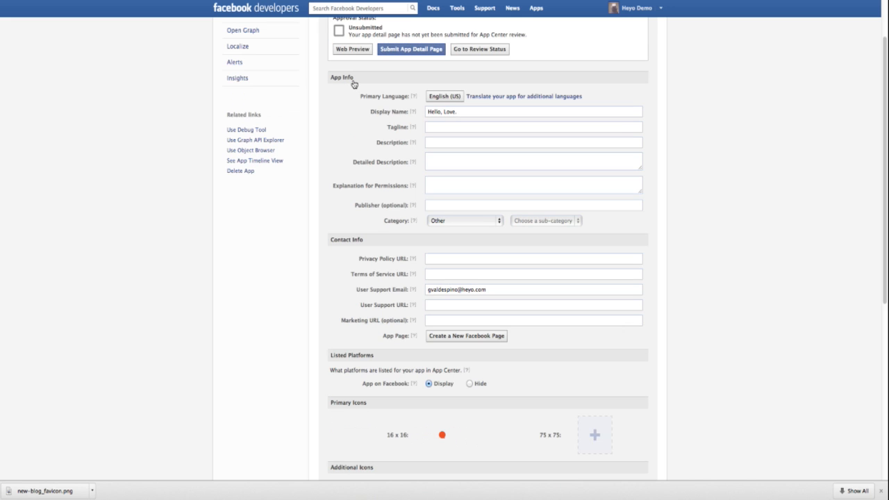
# Upload the red dot favicon as the 16x16 primary icon and save the app.
pyautogui.scroll(-3)
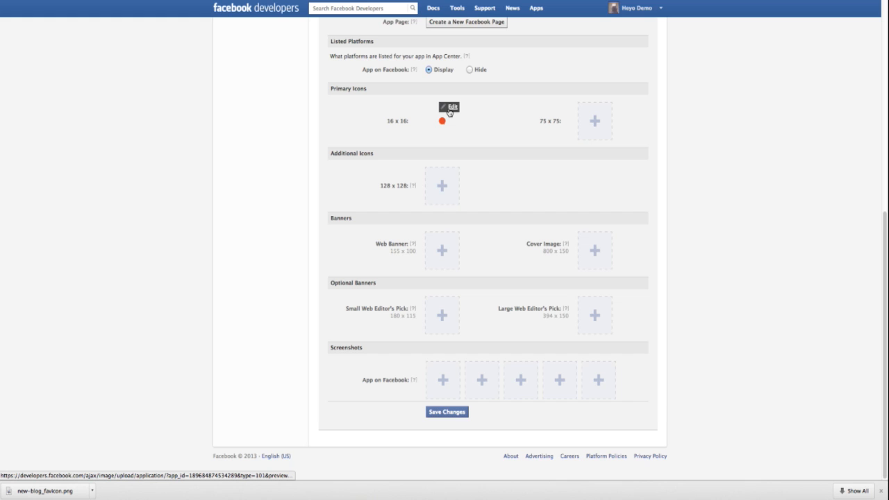
pyautogui.click(449, 106)
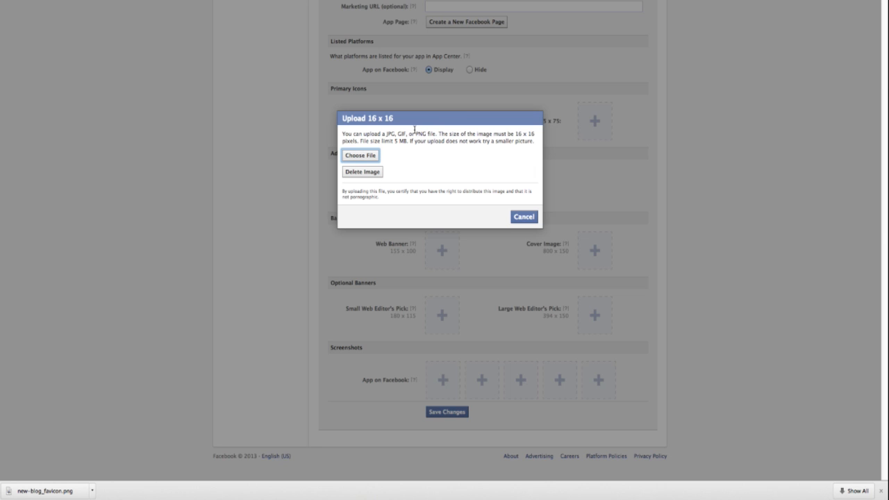
pyautogui.click(359, 154)
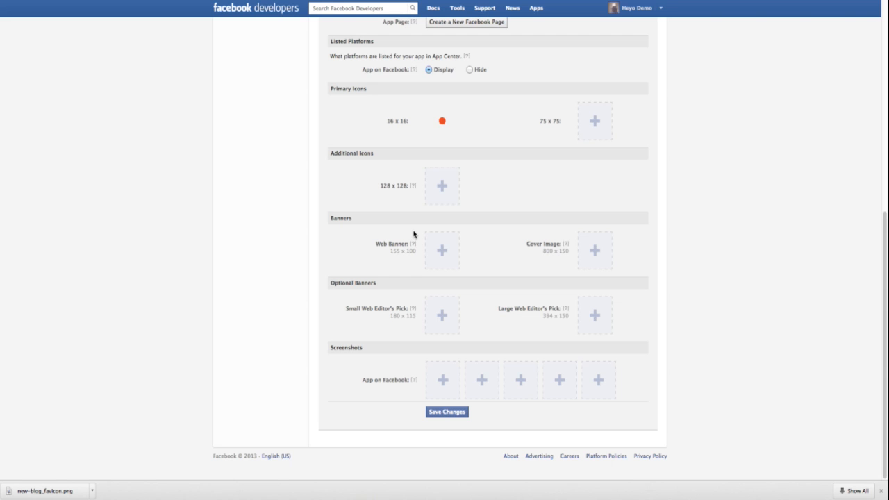
pyautogui.click(446, 412)
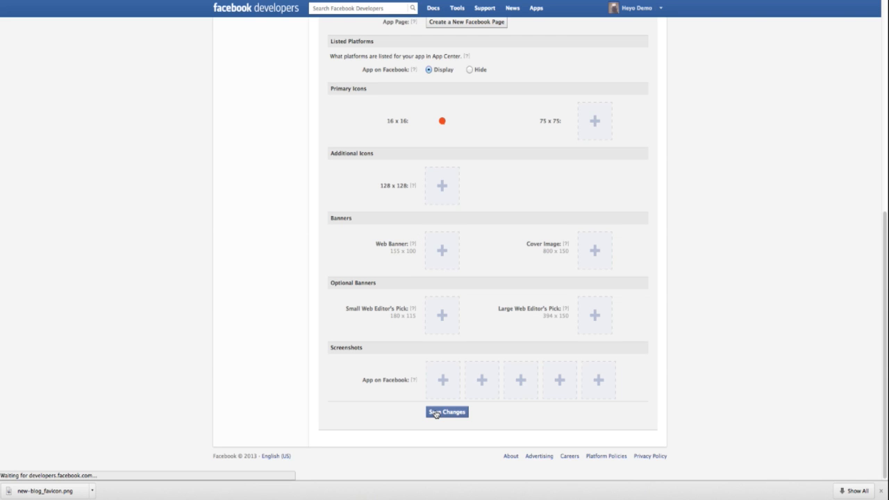
pyautogui.click(447, 411)
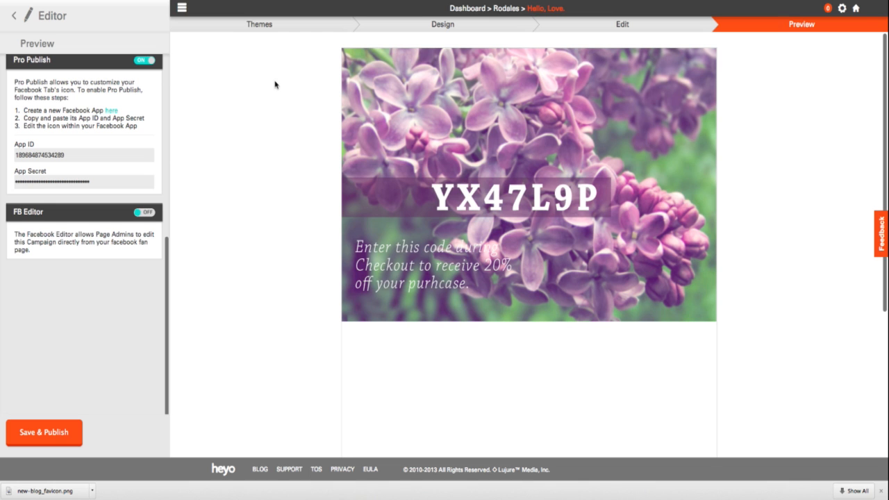
# Save and publish the Hello, Love. campaign live from the Editor sidebar.
pyautogui.click(43, 432)
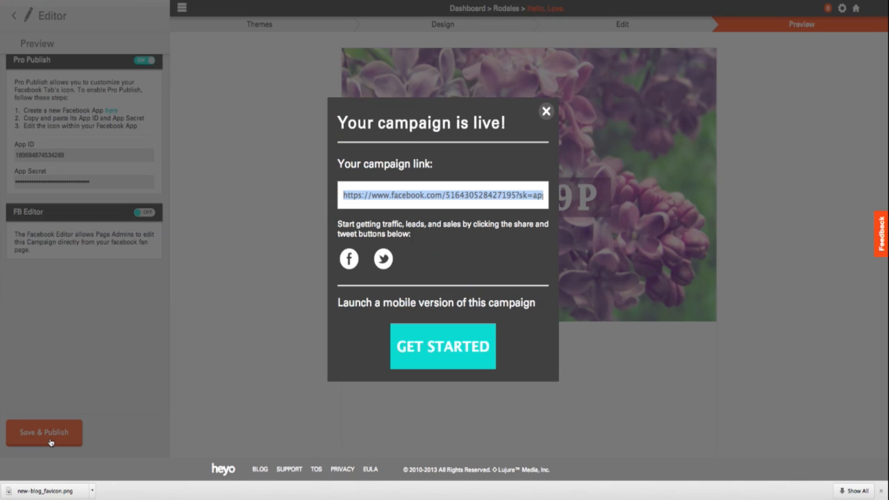